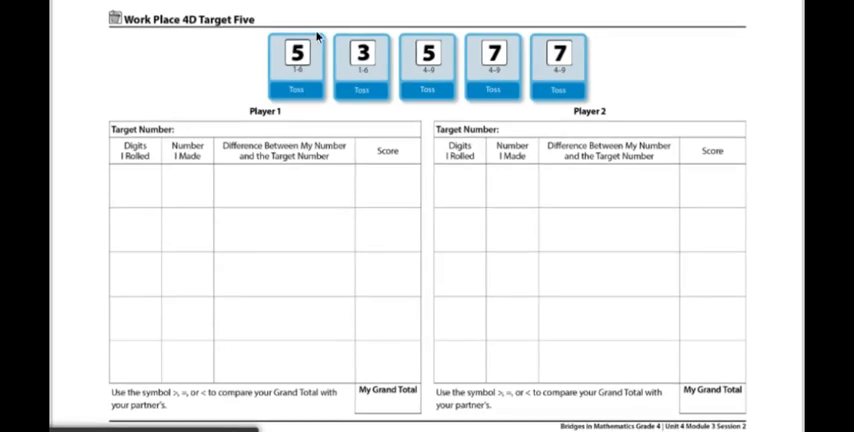
pyautogui.moveTo(253, 73)
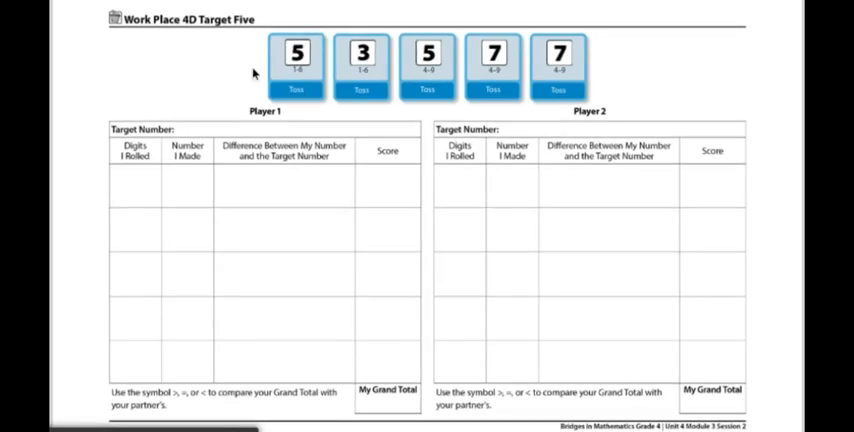
pyautogui.moveTo(320, 78)
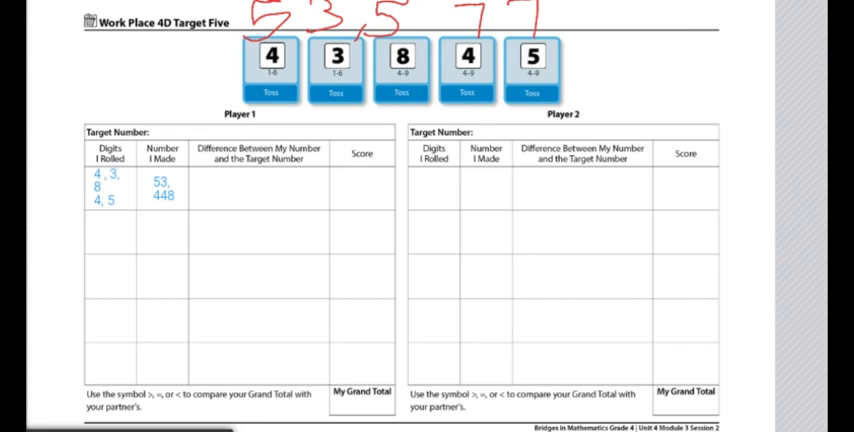
pyautogui.moveTo(36, 338)
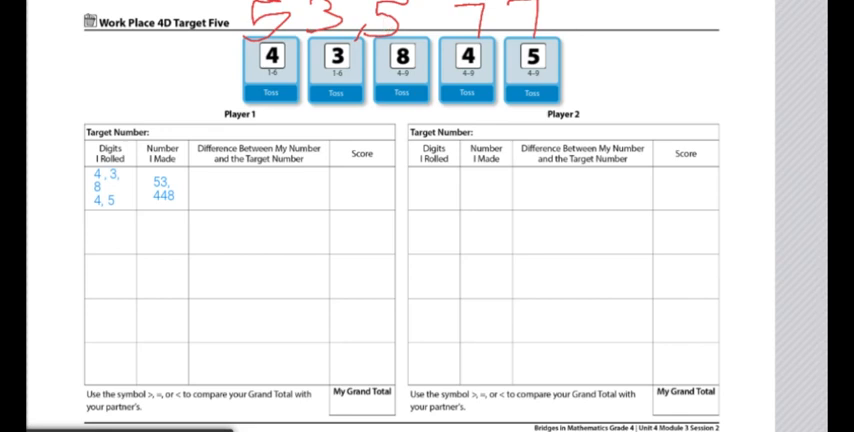
pyautogui.moveTo(241, 174)
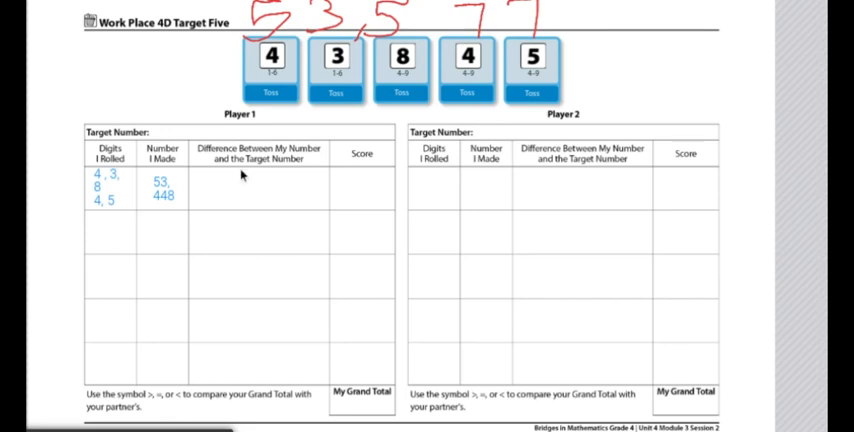